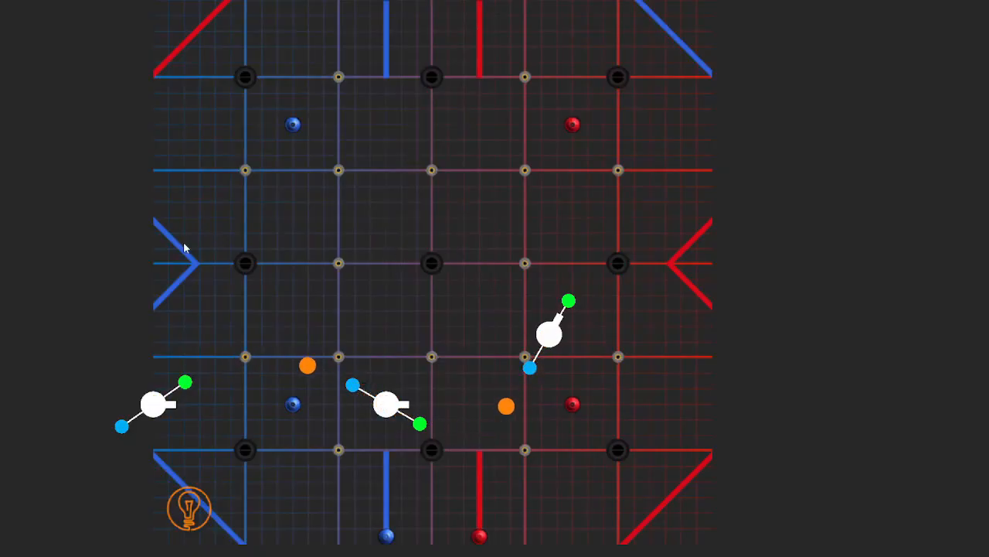
mouse_move(155, 412)
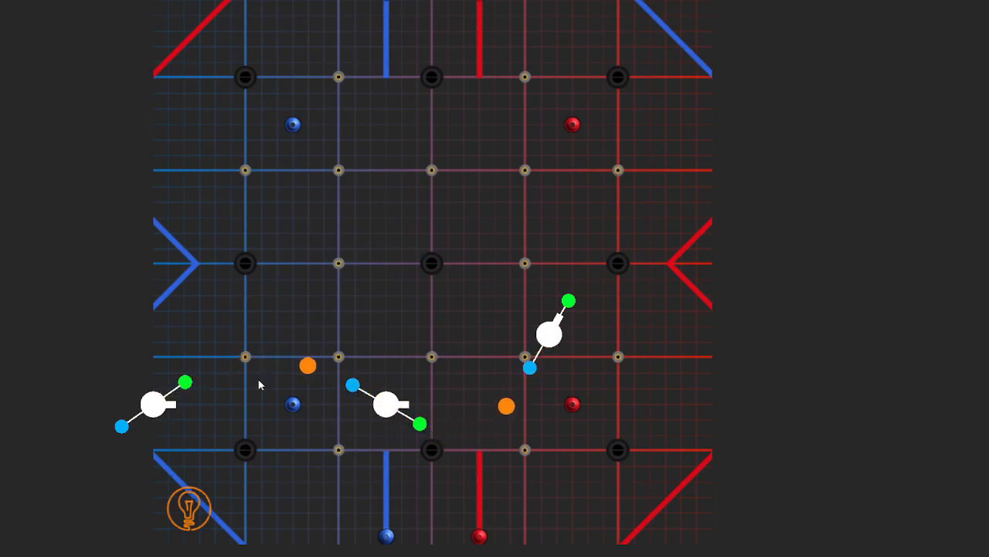
mouse_move(313, 402)
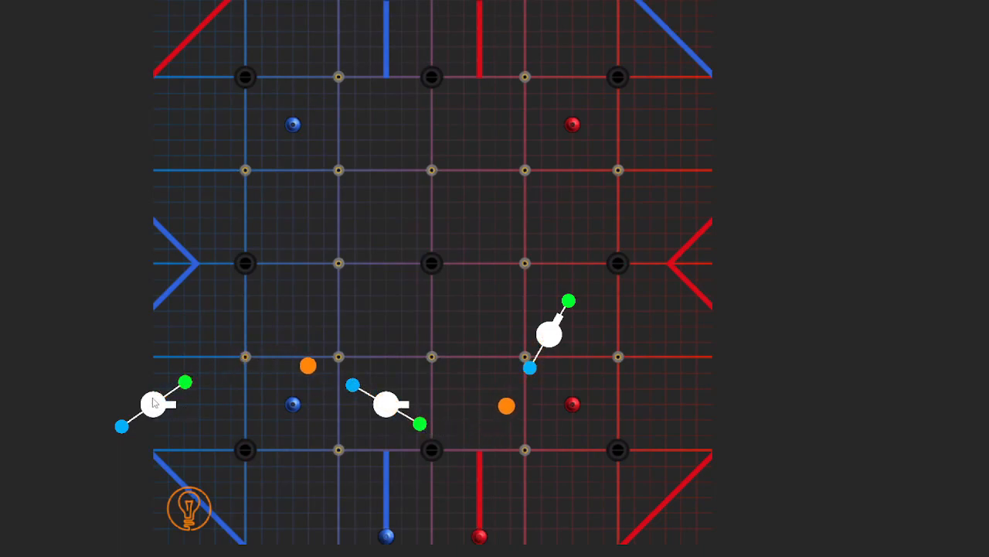
mouse_move(344, 383)
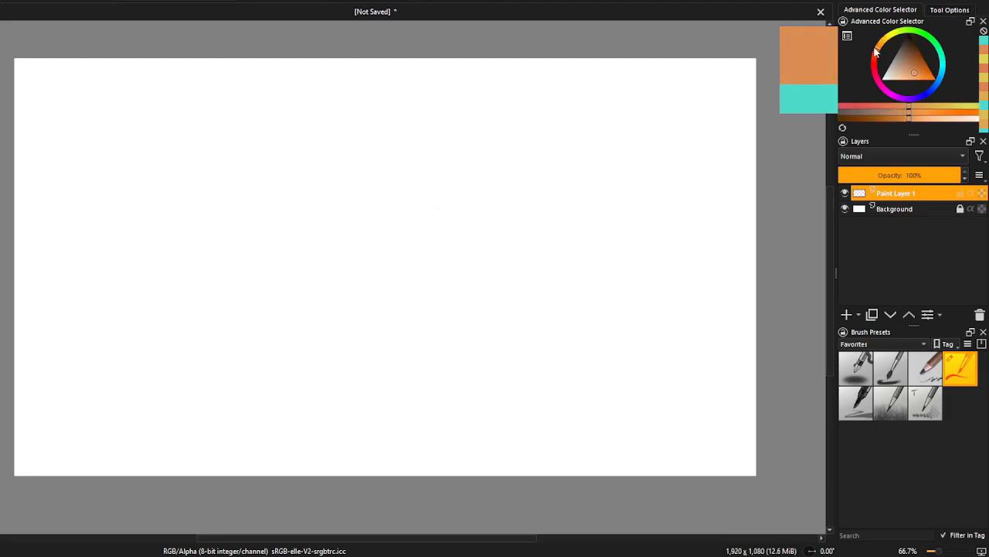
Dab orange waypoint dots and green handle dots, then sketch a blue curve through the waypoints.
left_click(191, 323)
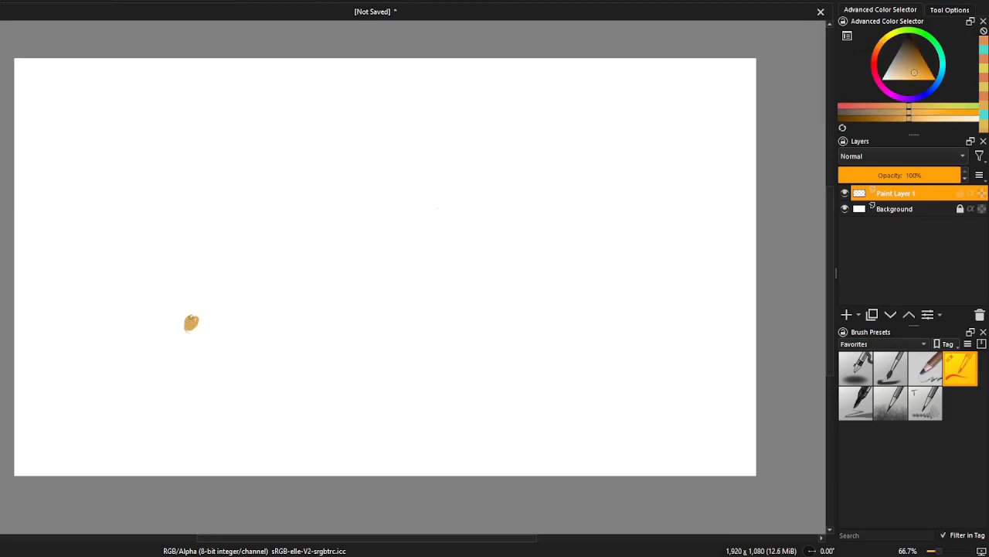
left_click(299, 322)
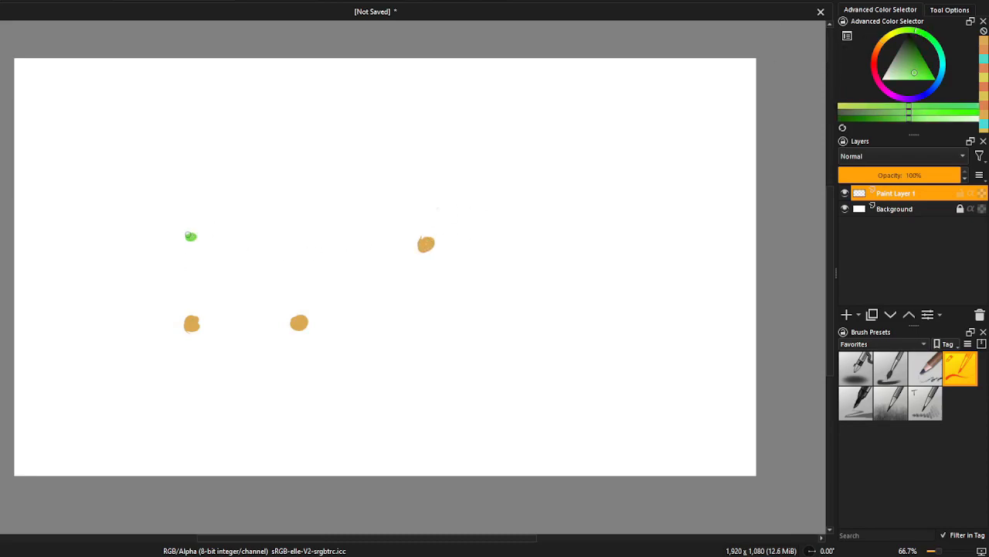
left_click(245, 165)
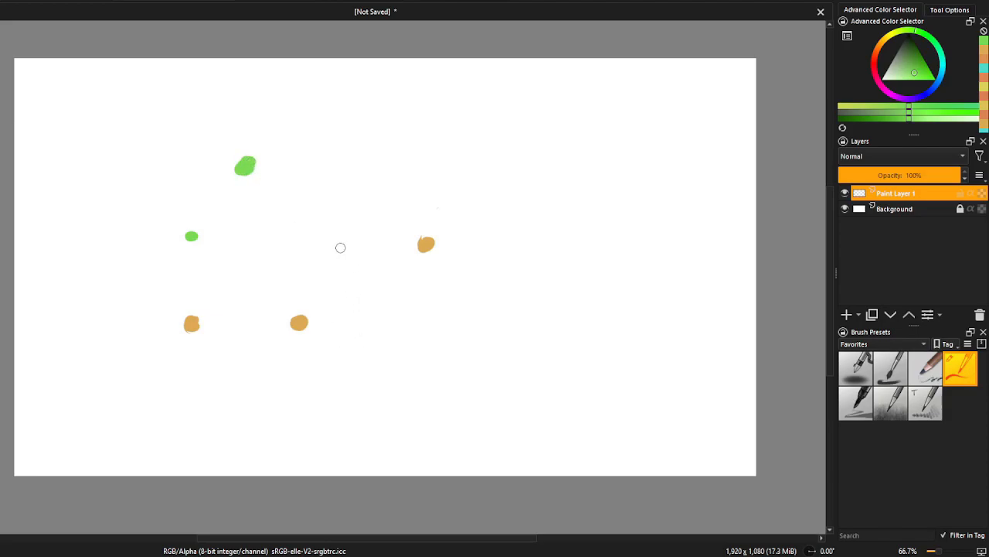
left_click(408, 348)
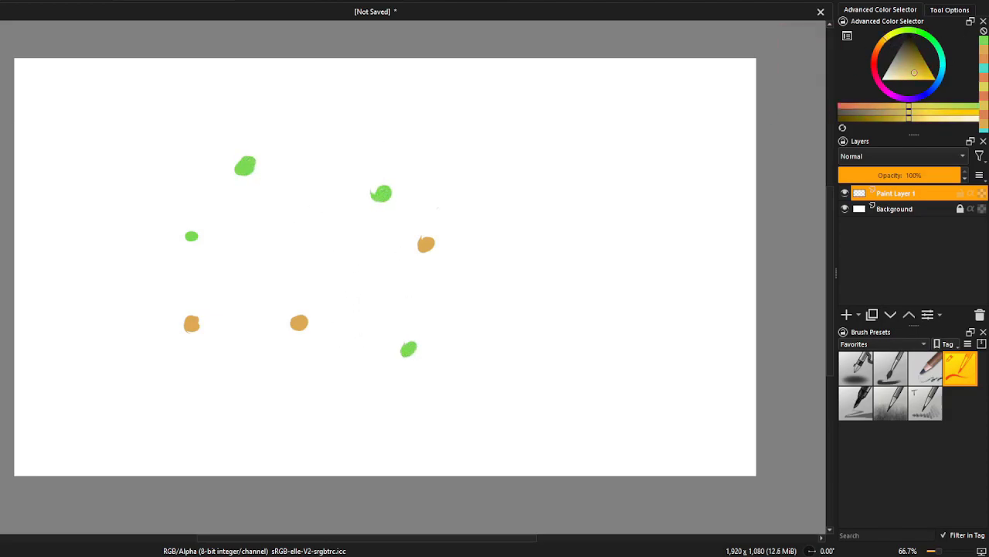
left_click_drag(192, 323, 427, 244)
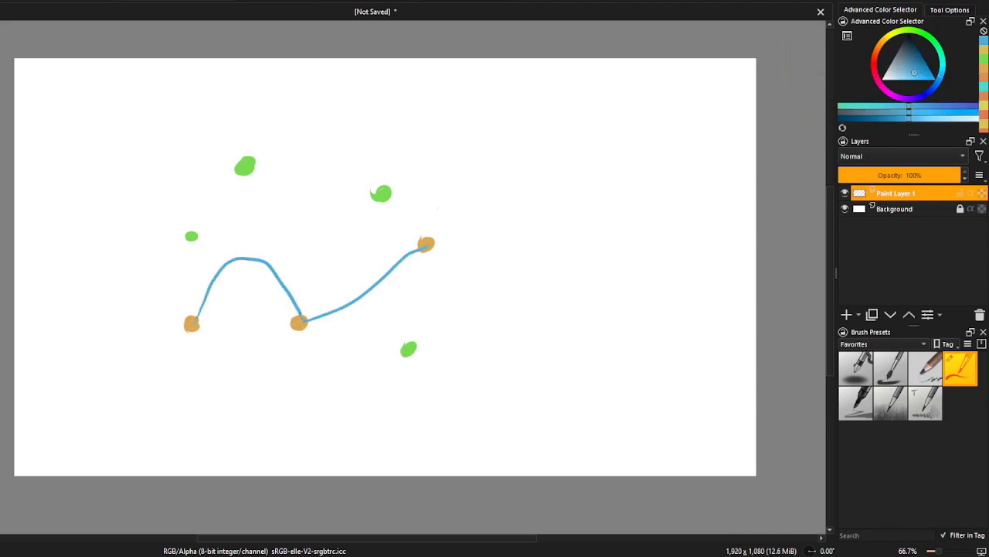
mouse_move(209, 346)
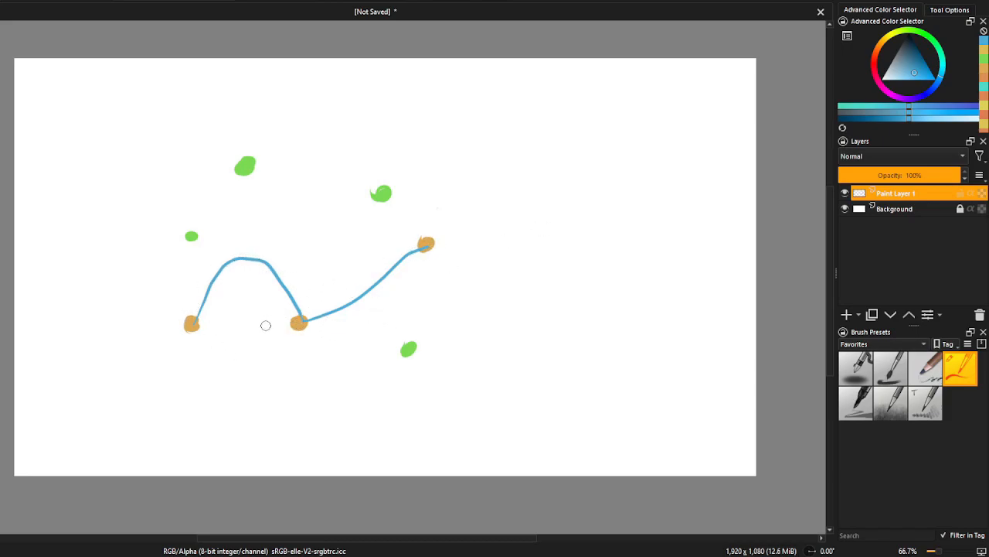
mouse_move(389, 244)
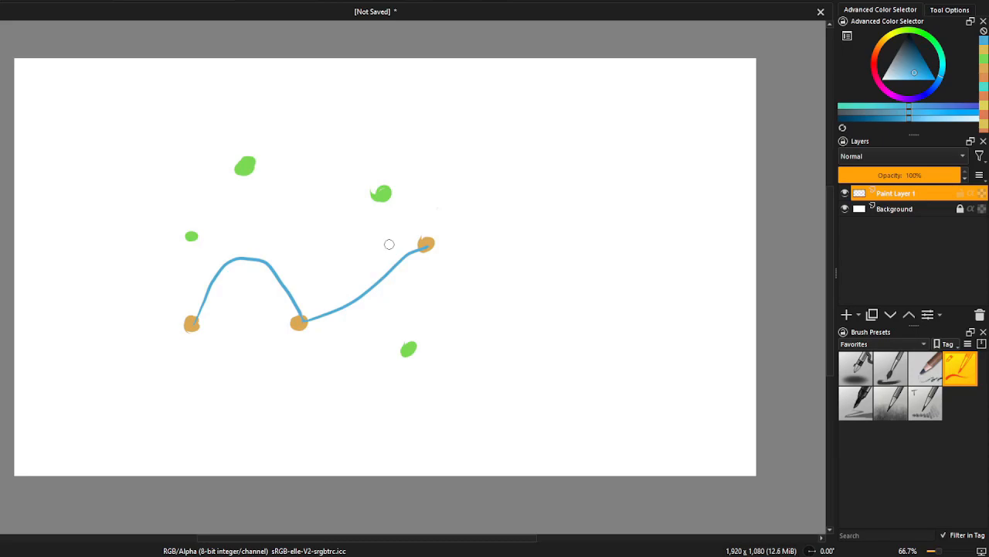
mouse_move(298, 321)
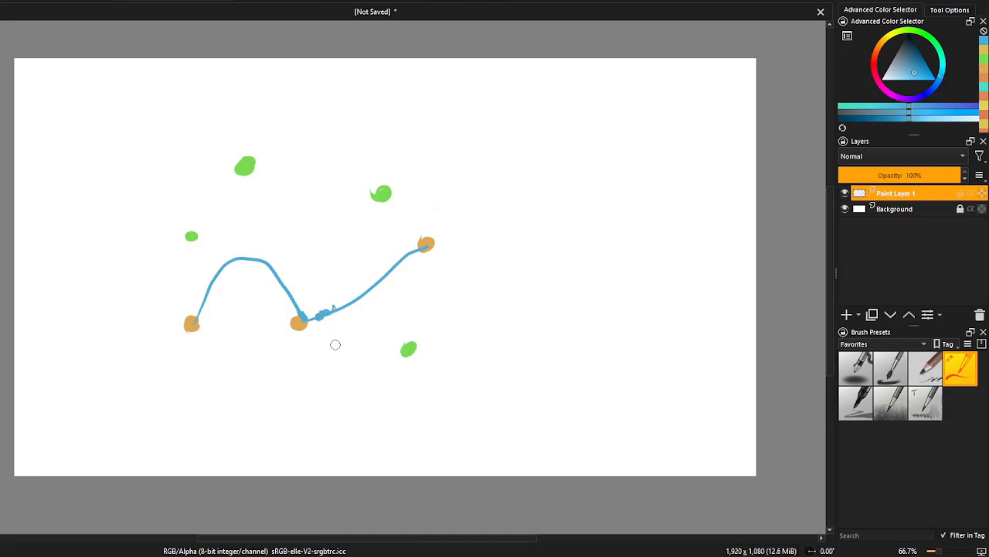
mouse_move(472, 309)
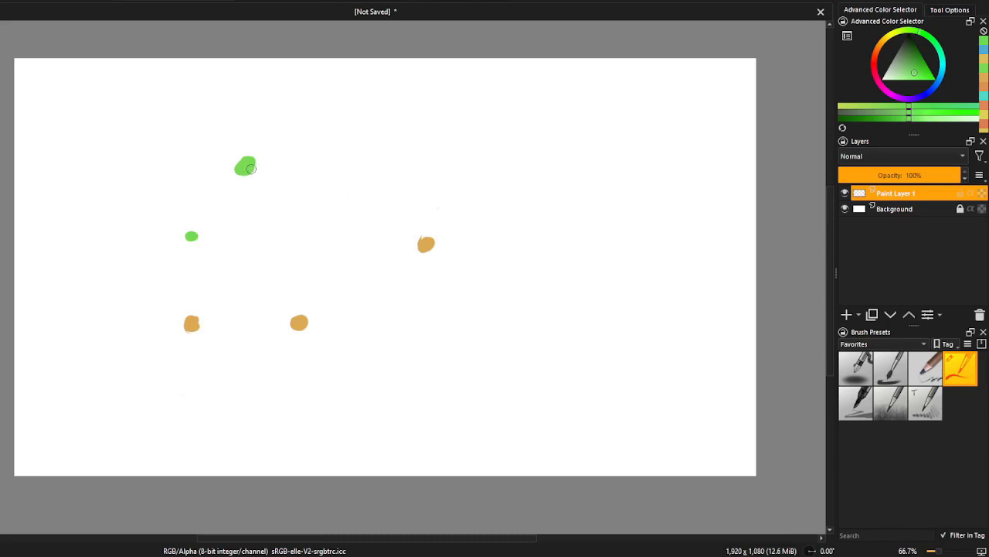
mouse_move(350, 463)
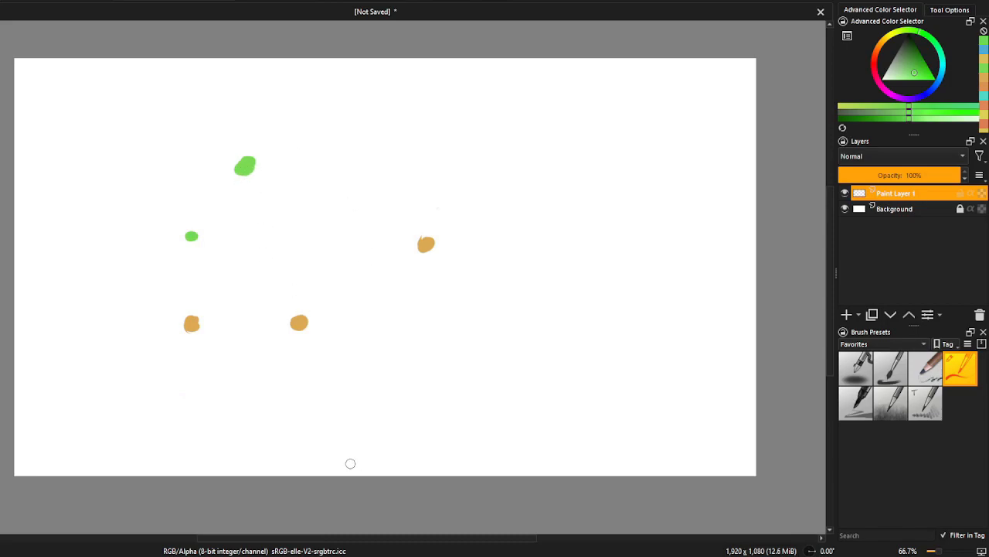
Add two green handle dots, then sketch a cyan S-curve through the first two waypoints.
left_click(352, 473)
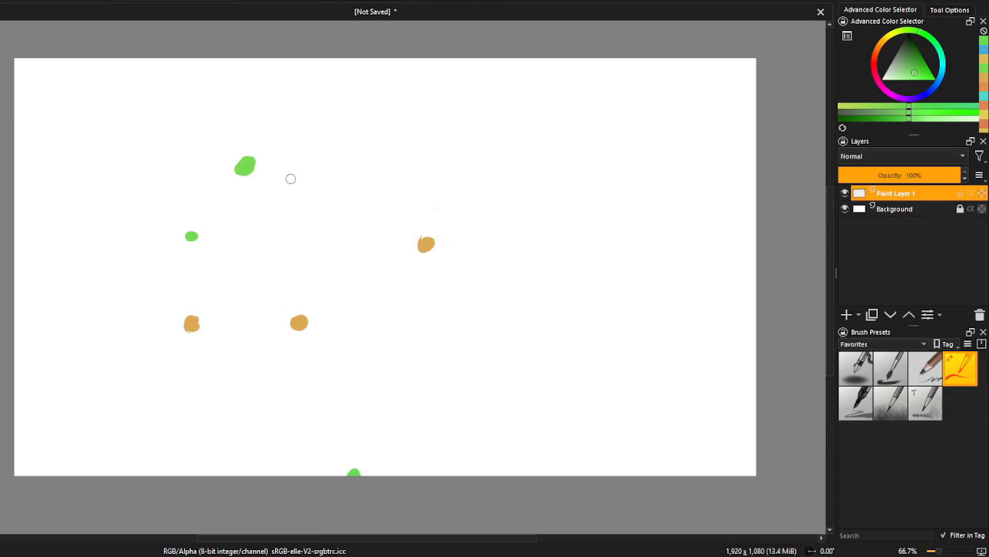
mouse_move(418, 361)
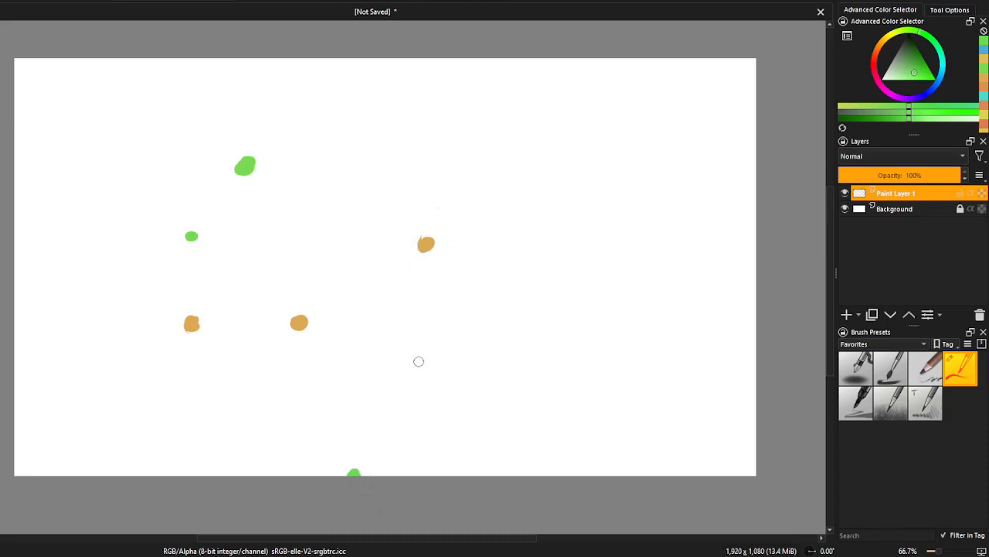
mouse_move(369, 191)
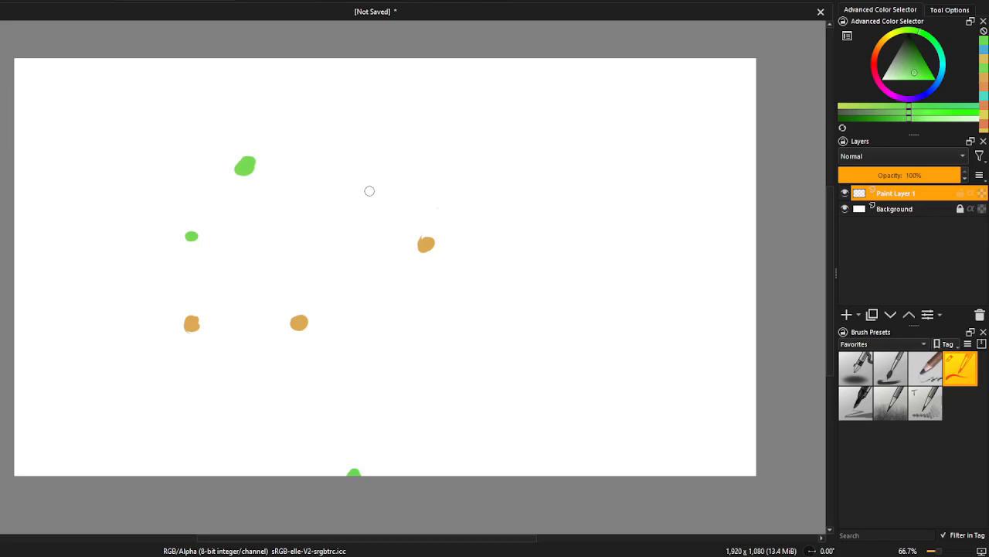
left_click(369, 193)
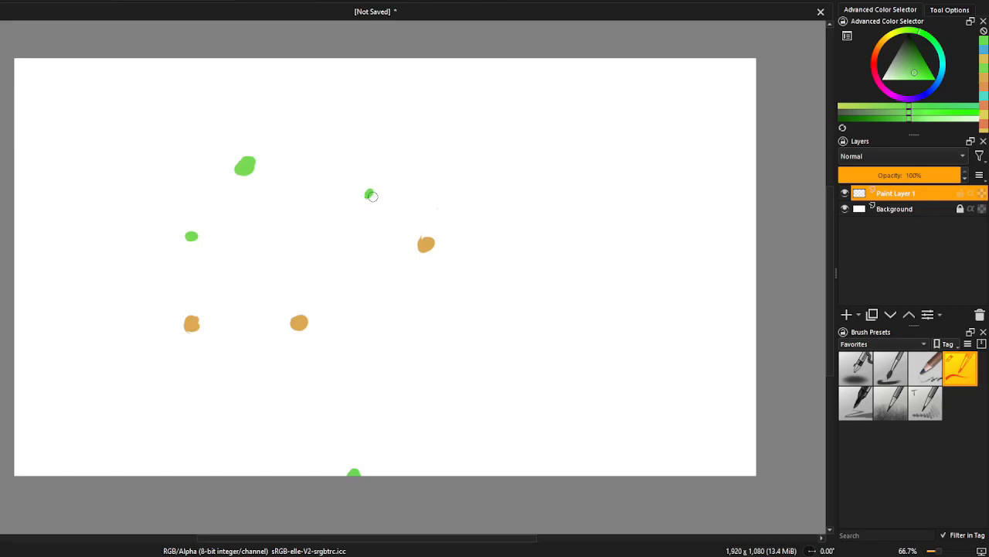
left_click(496, 290)
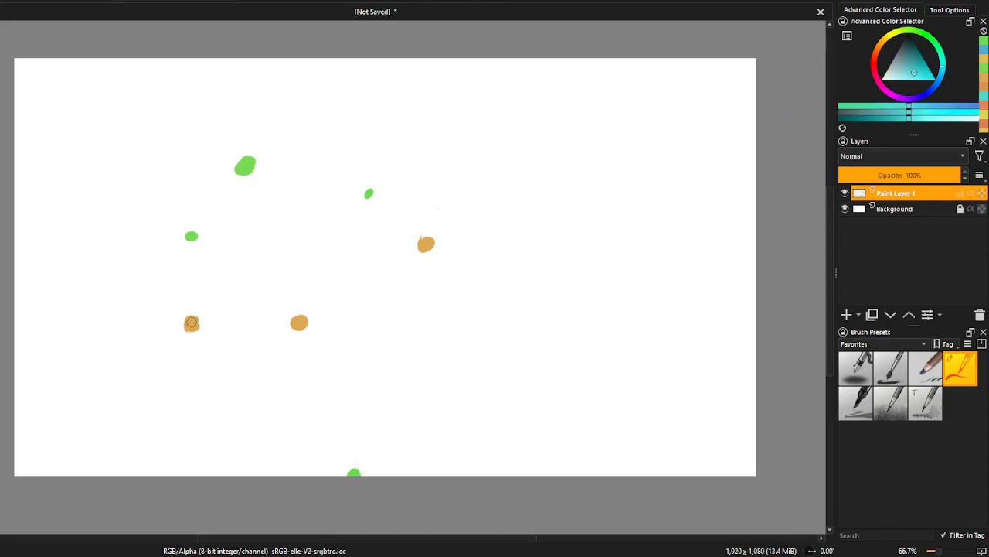
left_click_drag(192, 322, 302, 340)
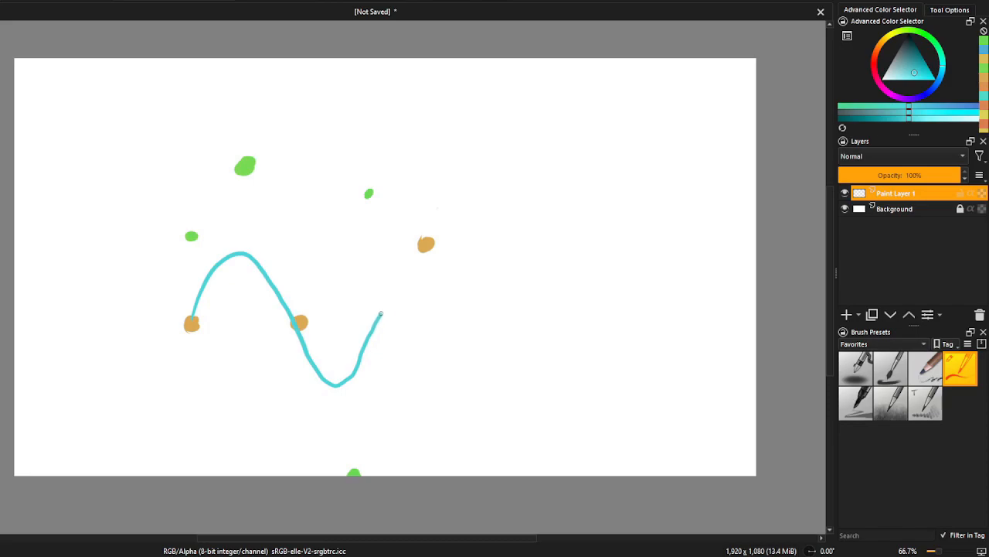
left_click_drag(379, 317, 425, 247)
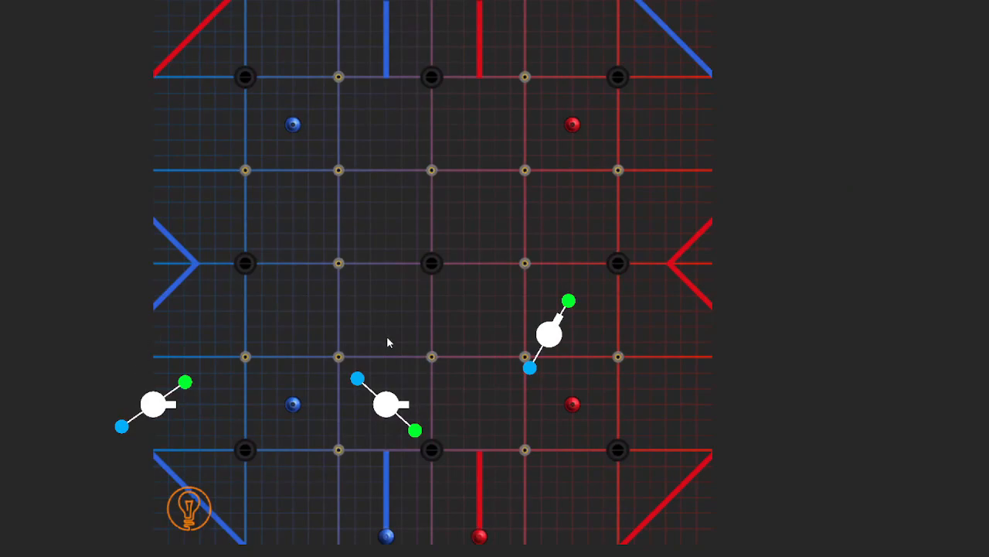
mouse_move(185, 384)
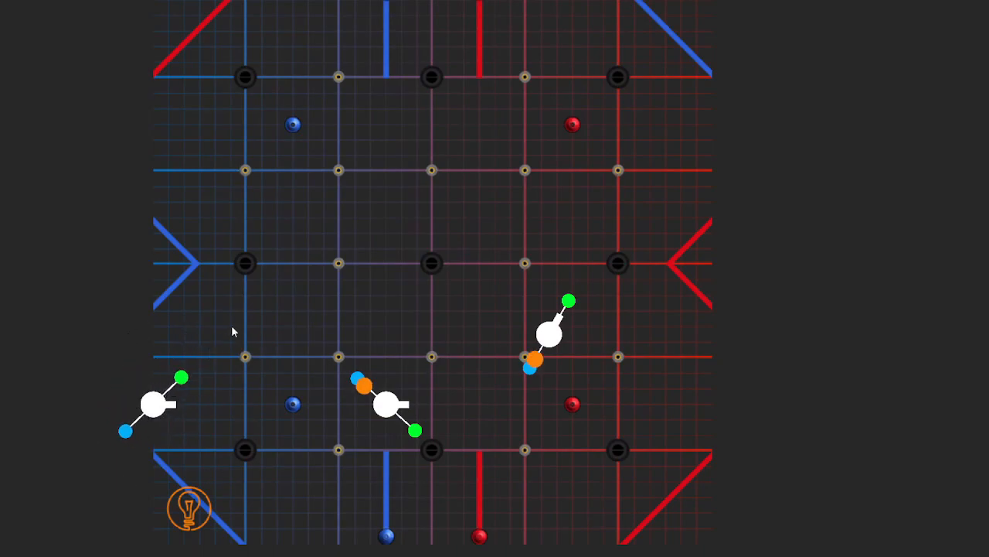
mouse_move(402, 332)
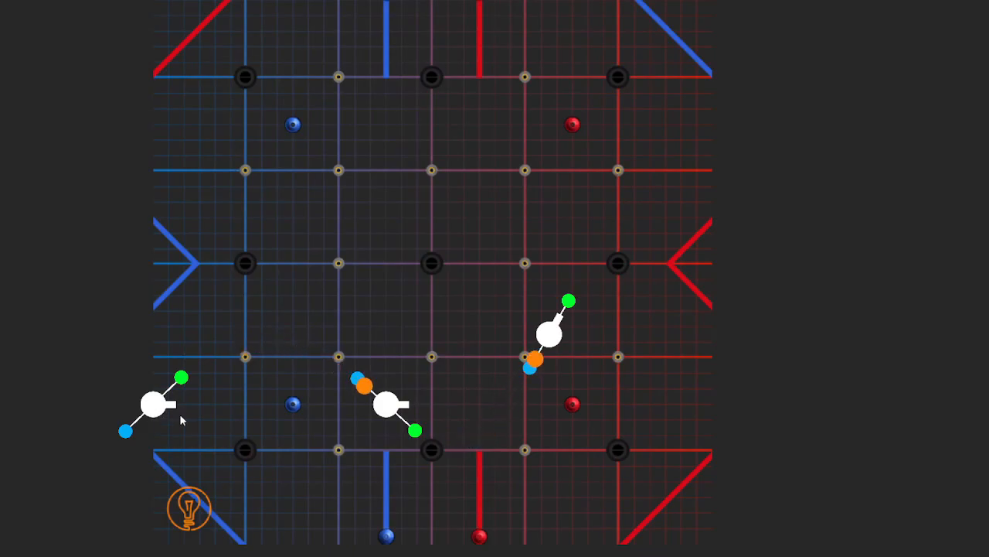
Drag the leftmost waypoint up one tile and adjust its tangent handle to vertical.
left_click_drag(159, 404, 204, 316)
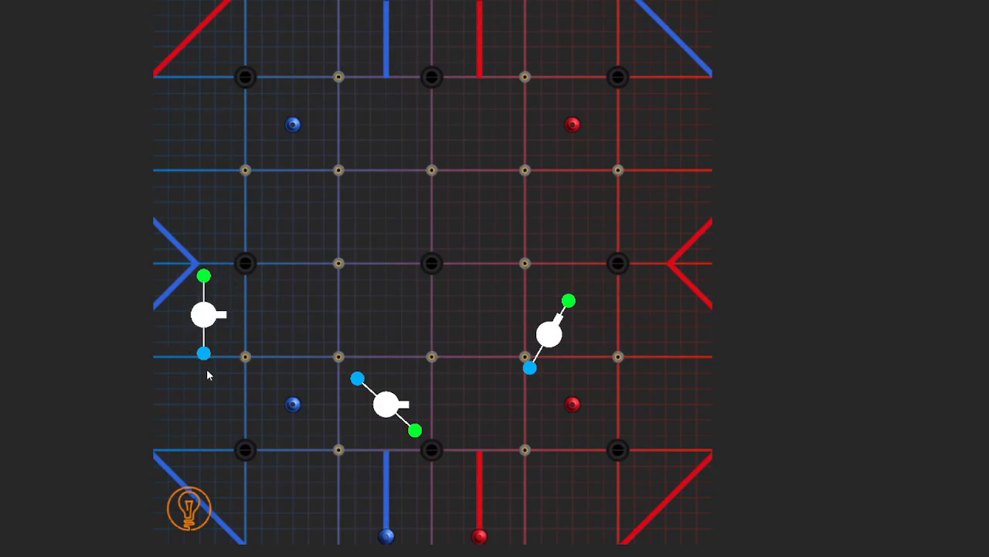
mouse_move(365, 400)
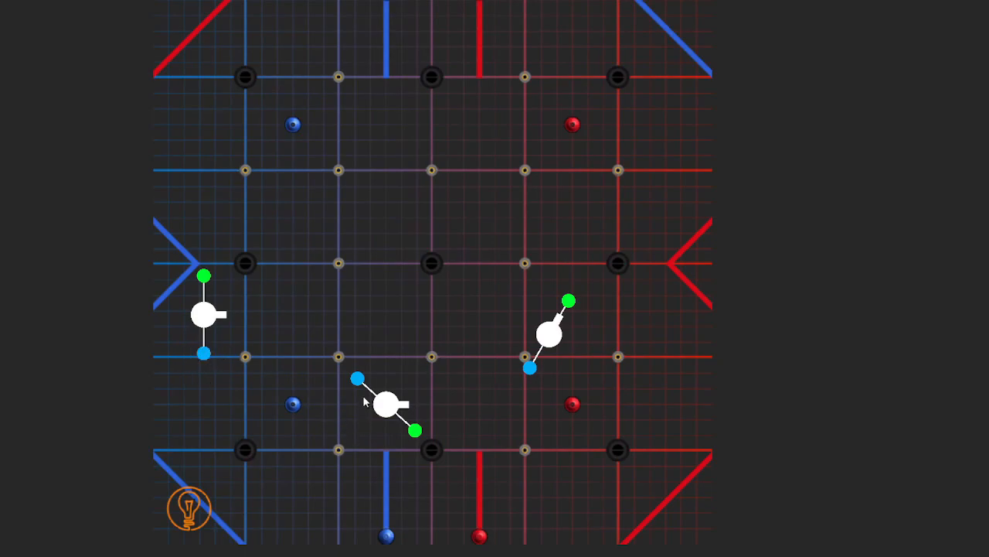
left_click_drag(357, 377, 374, 366)
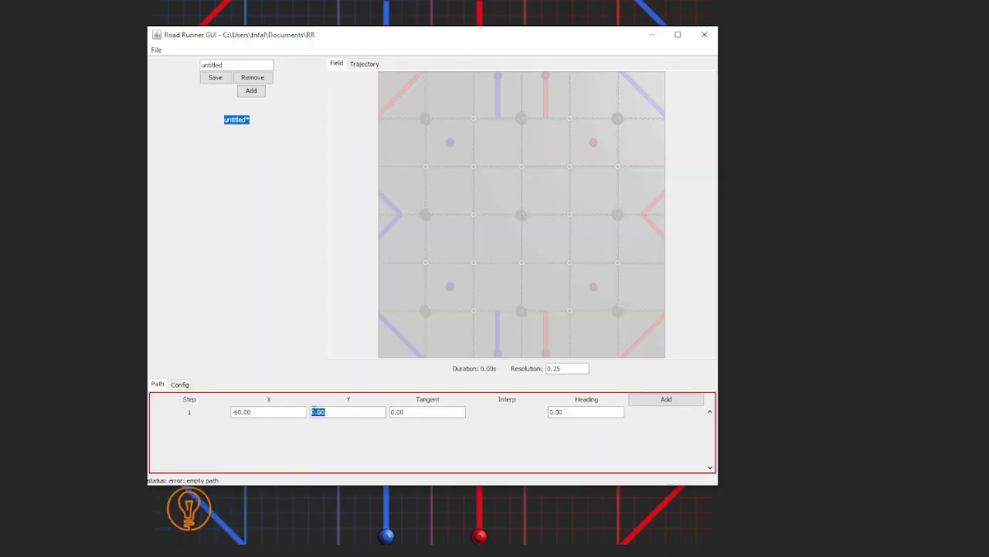
Add path steps 2 and 3 at (-20, 50) and (20, -60) after step 1 at (-60, 20).
left_click(666, 399)
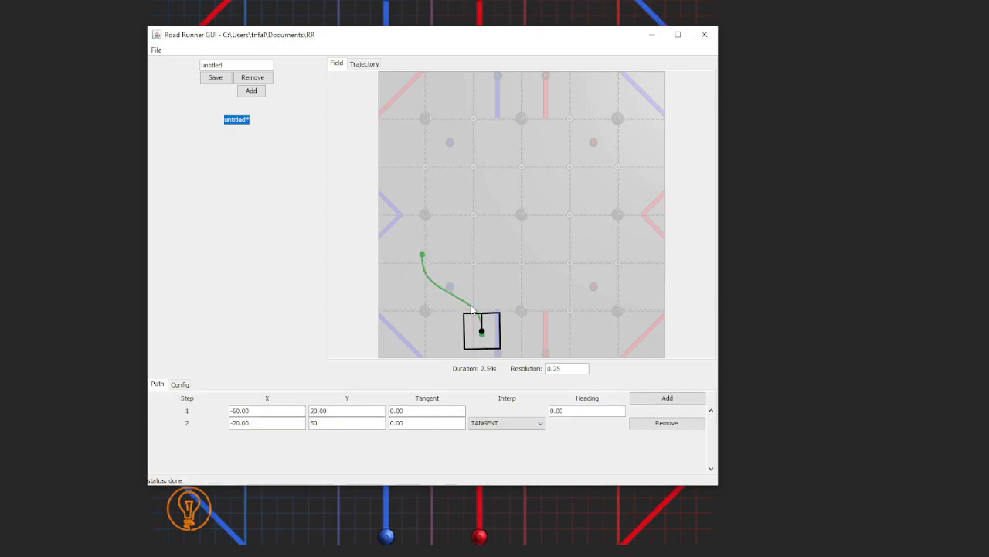
left_click_drag(472, 309, 422, 255)
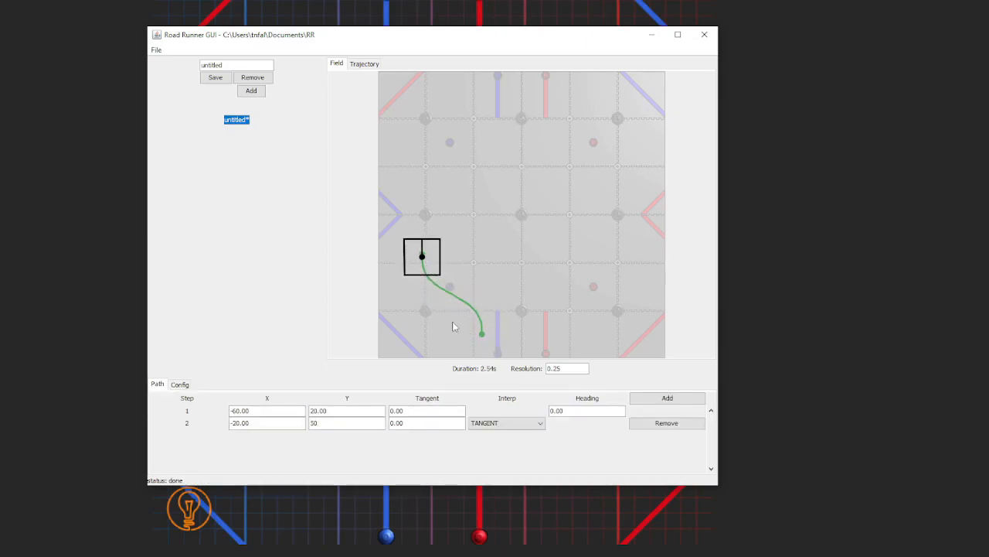
left_click_drag(422, 255, 481, 319)
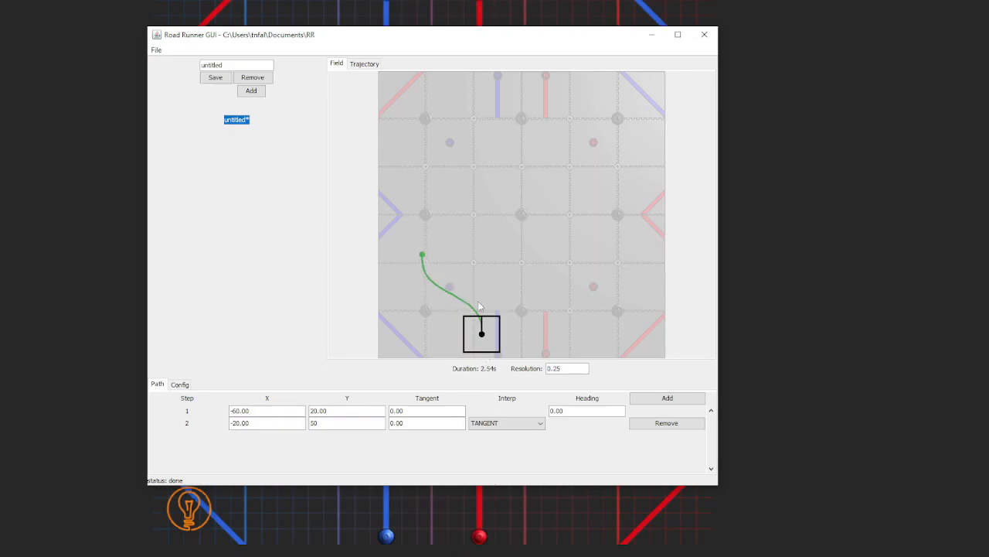
left_click_drag(481, 333, 422, 262)
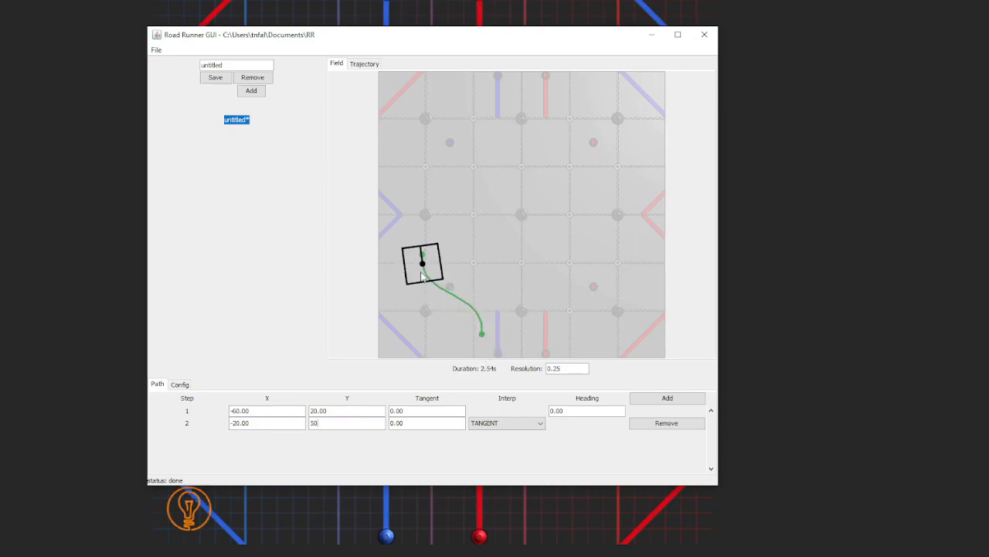
left_click(667, 397)
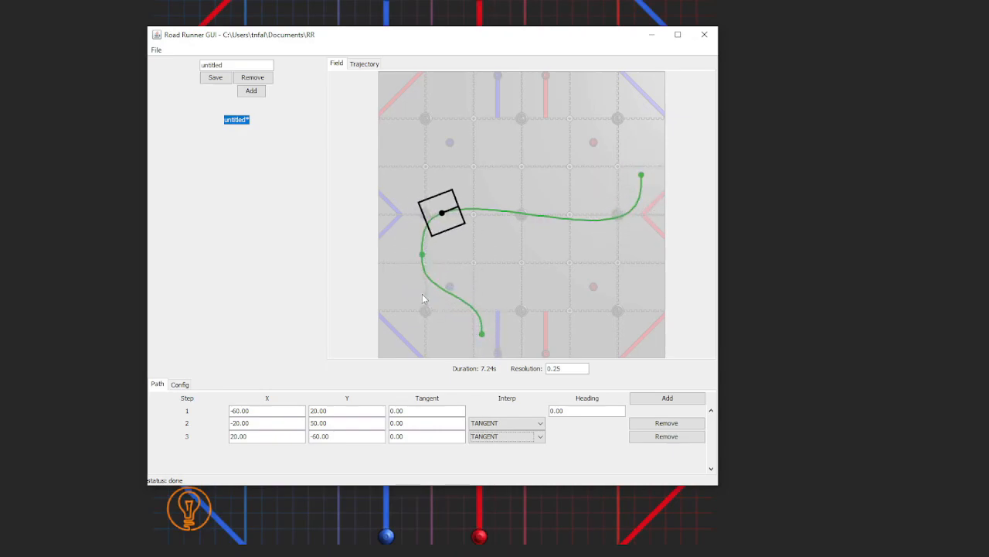
left_click_drag(441, 213, 559, 218)
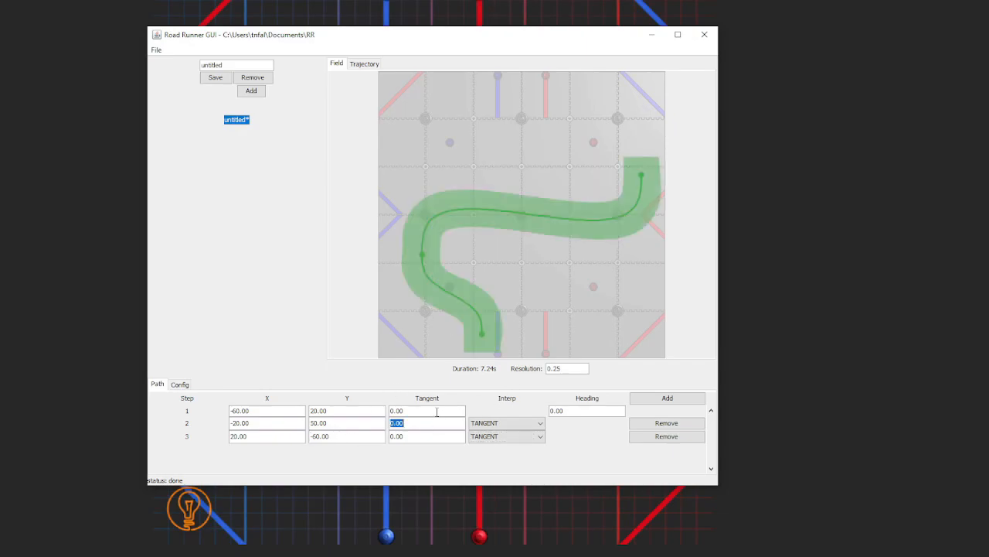
Set step 1's tangent to 90 and step 2's tangent to -90.
left_click(427, 410)
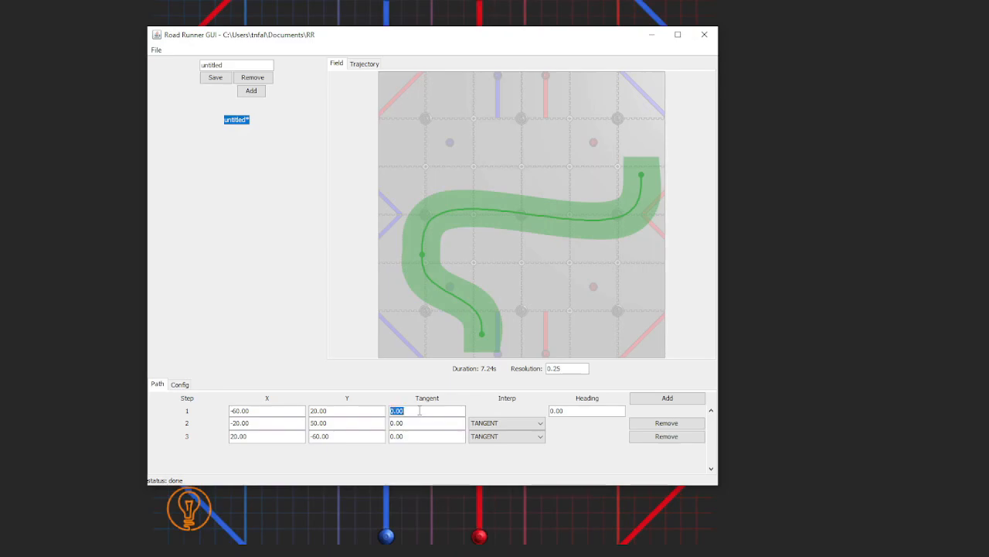
type("50")
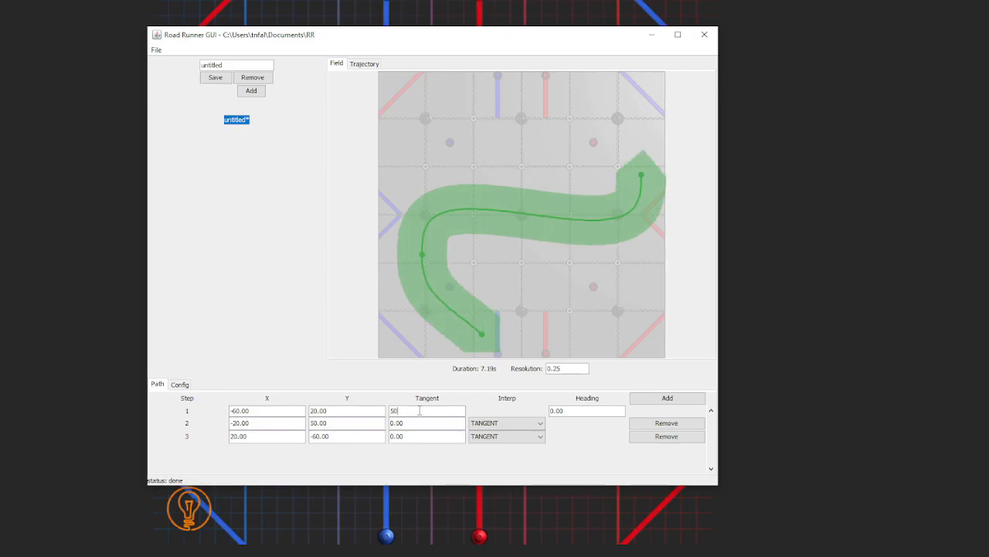
type("90")
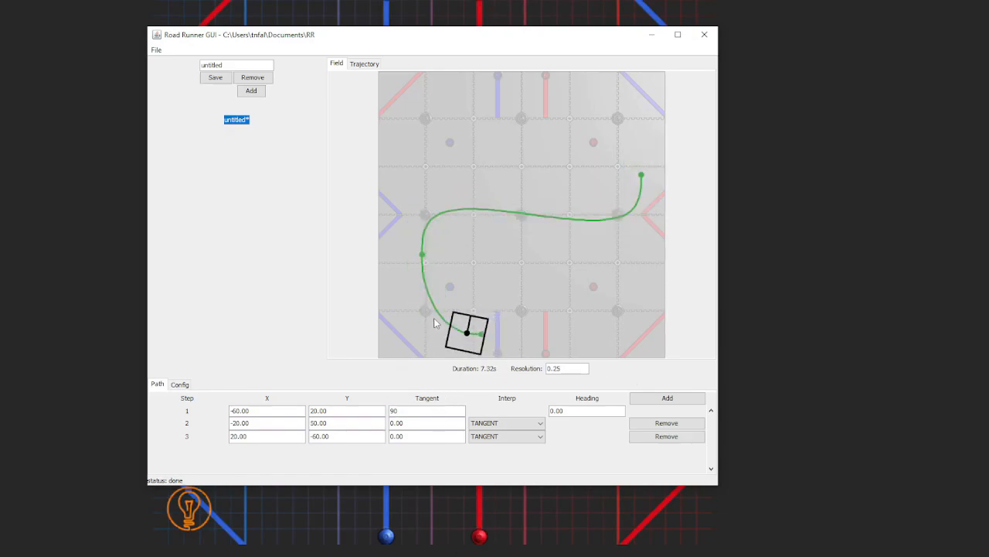
left_click_drag(467, 333, 425, 233)
type("-90")
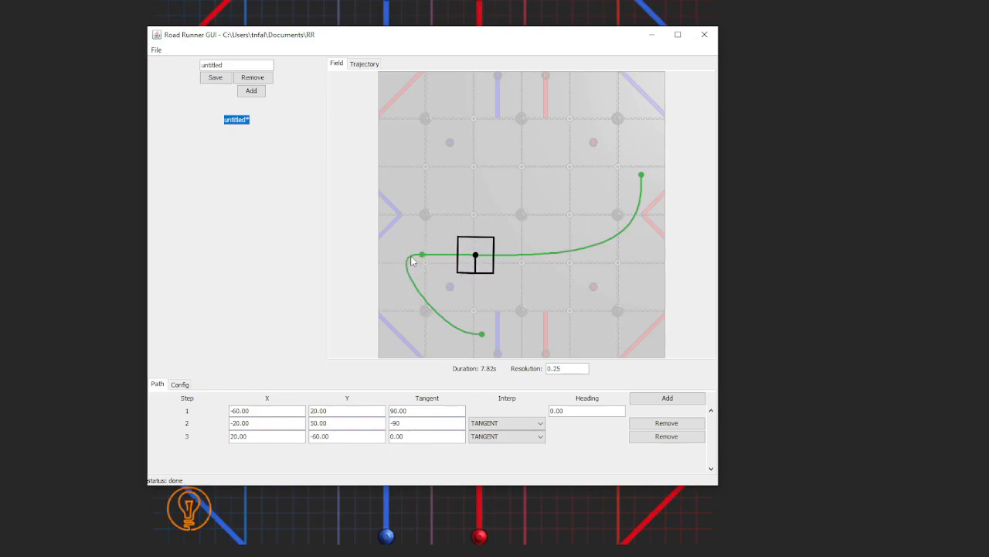
left_click_drag(475, 255, 595, 246)
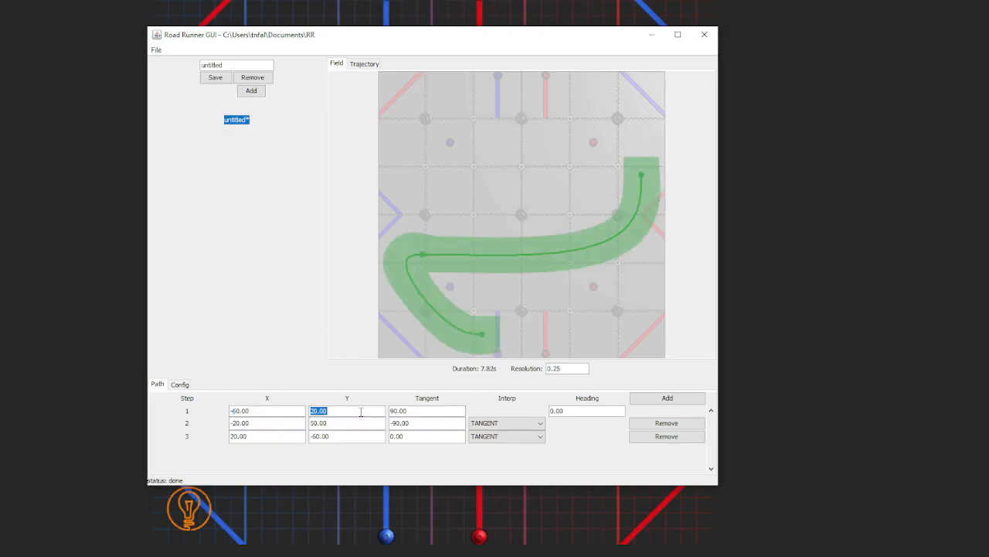
left_click(427, 410)
type("-50")
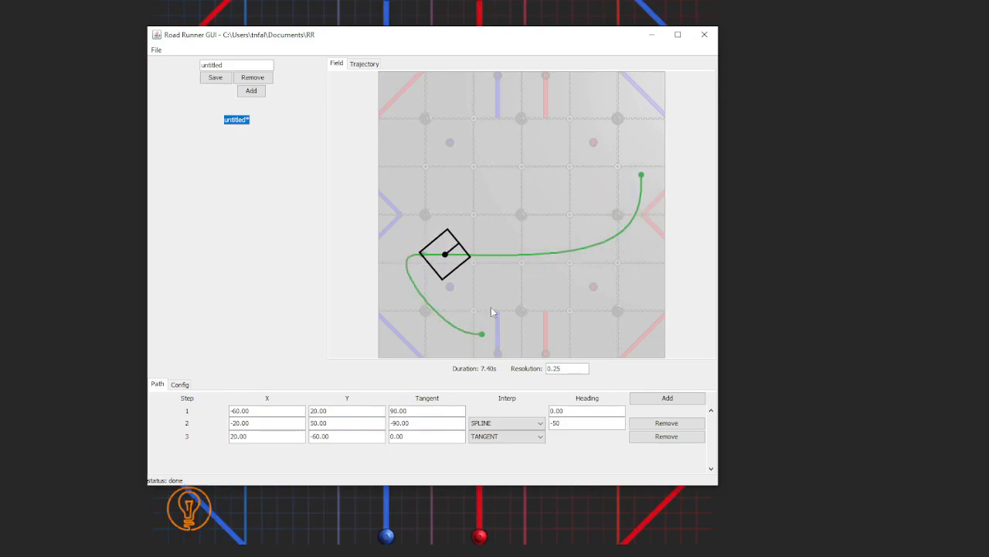
Switch step 2 to SPLINE interpolation with a heading of -50.
left_click_drag(445, 256, 564, 252)
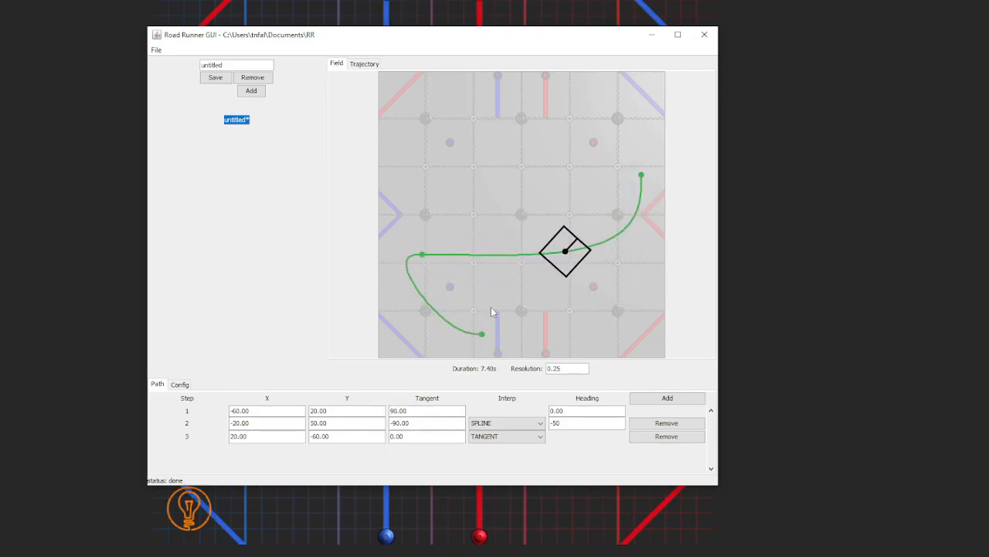
left_click_drag(566, 250, 643, 179)
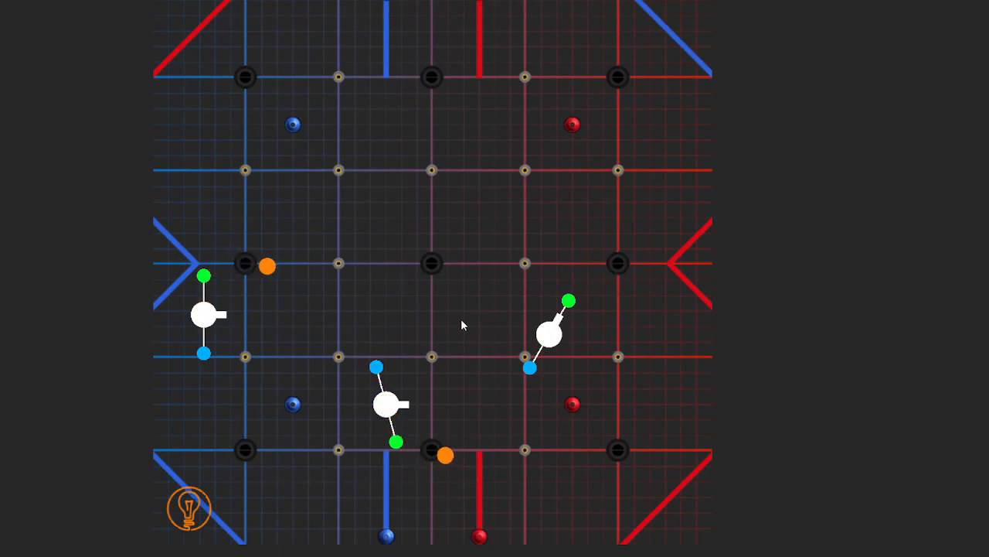
mouse_move(432, 355)
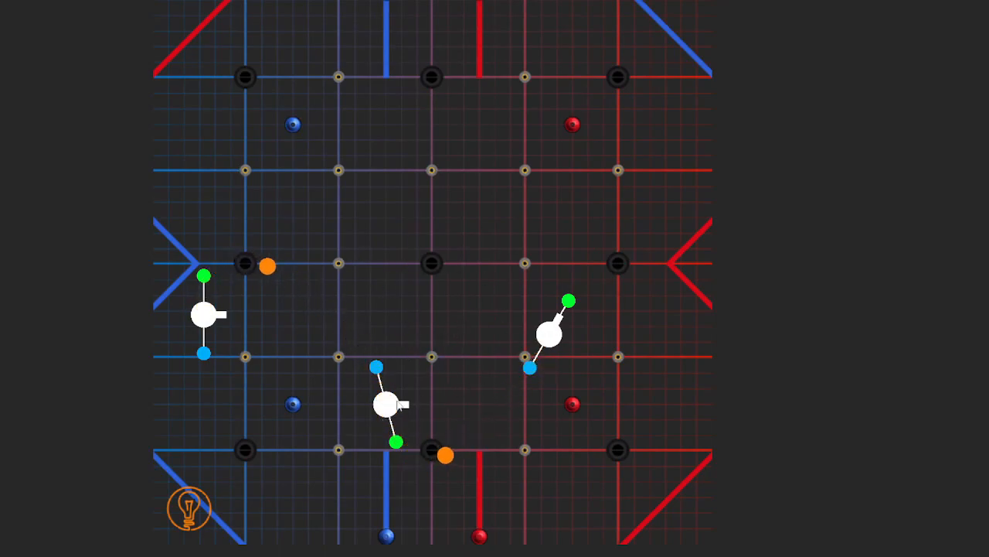
mouse_move(509, 288)
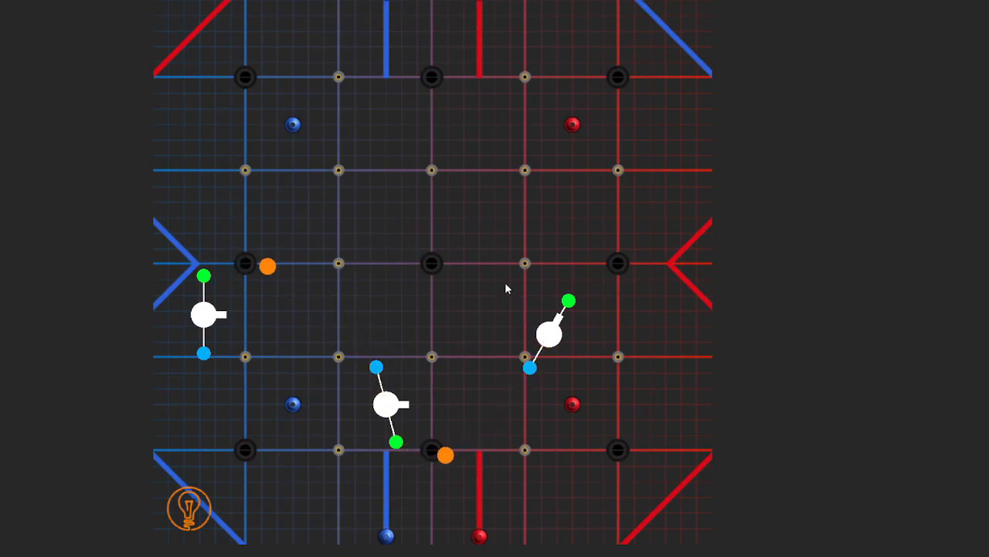